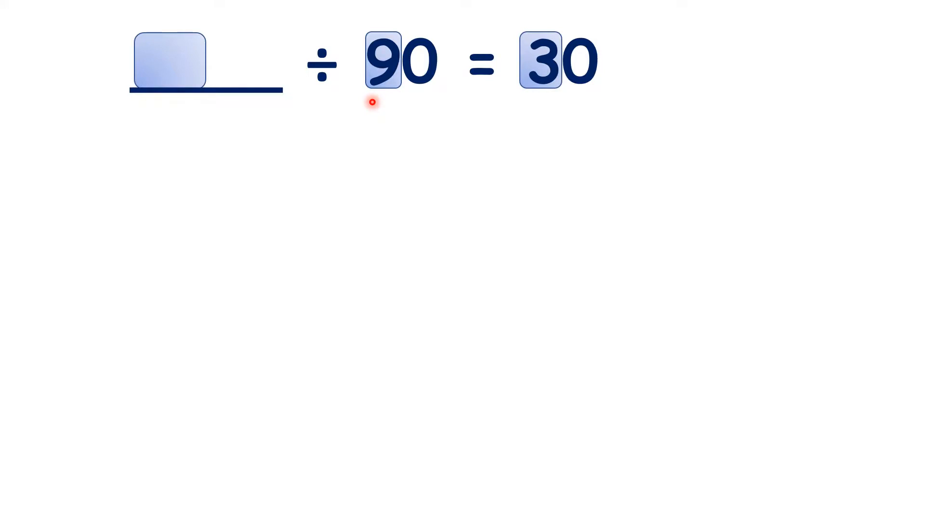
pyautogui.moveTo(182, 77)
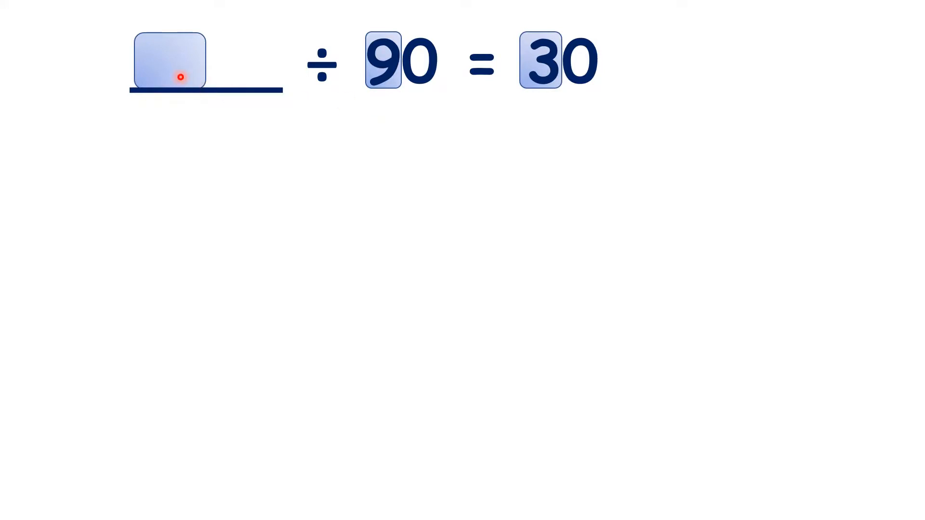
pyautogui.moveTo(463, 99)
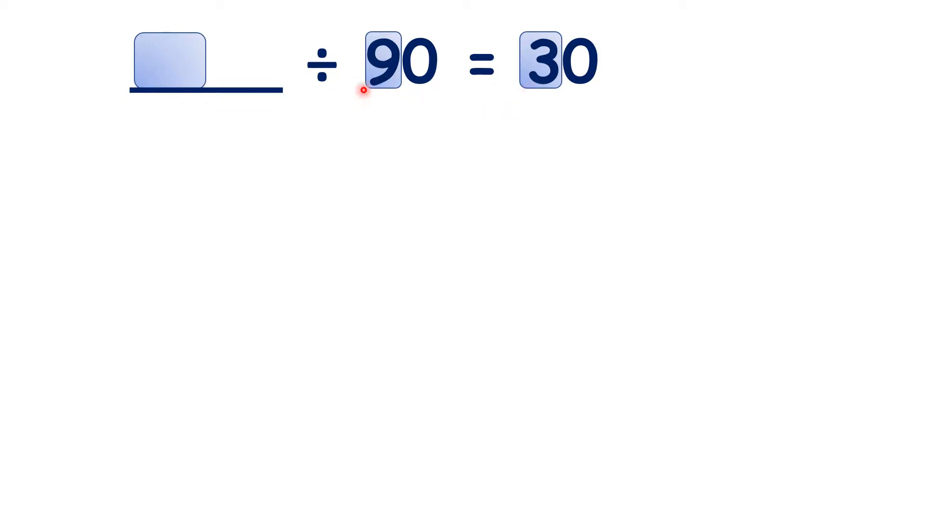
pyautogui.write('27')
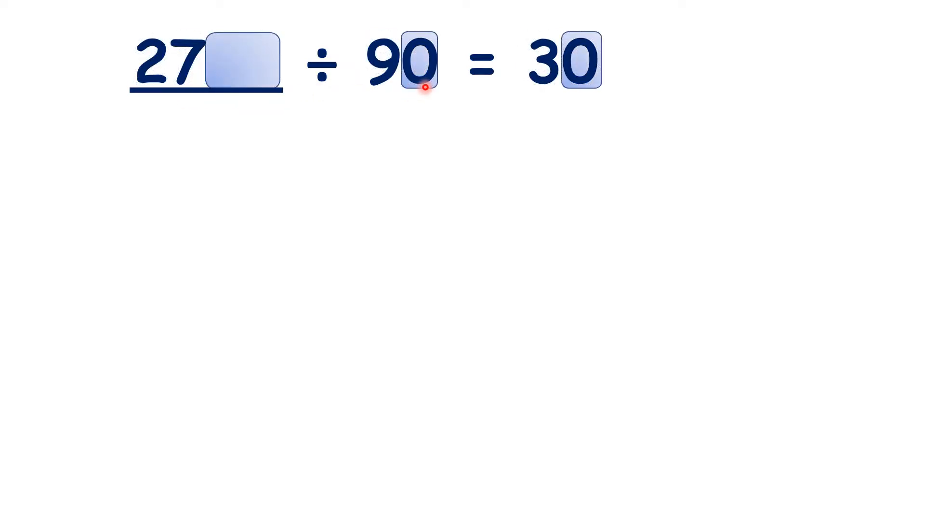
pyautogui.moveTo(264, 98)
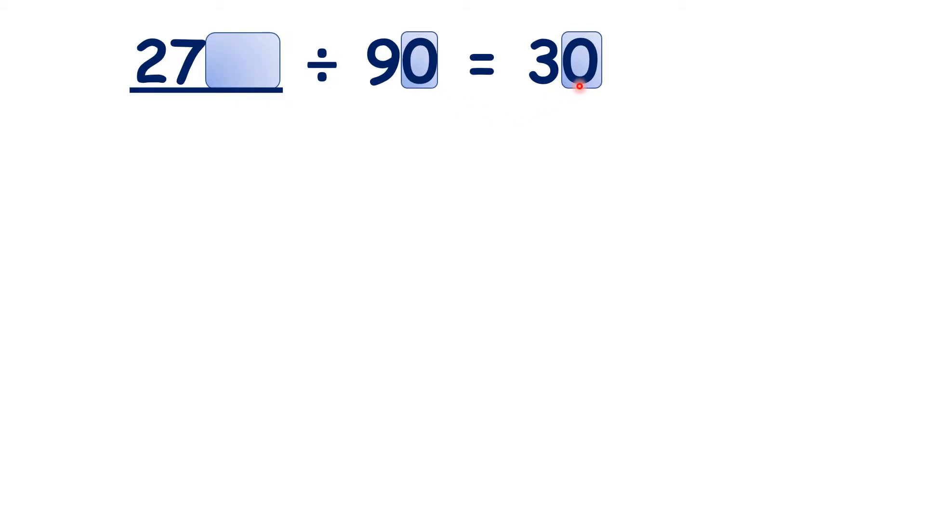
pyautogui.write('00')
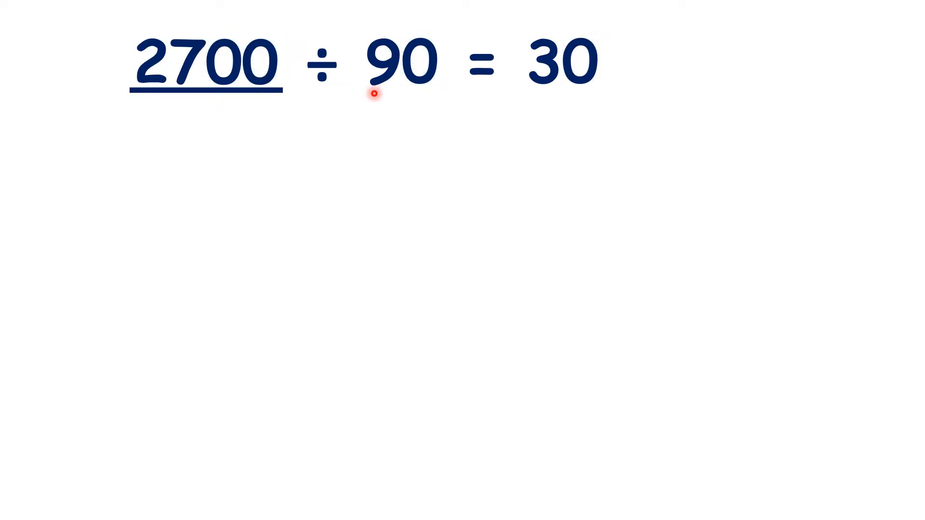
pyautogui.moveTo(568, 101)
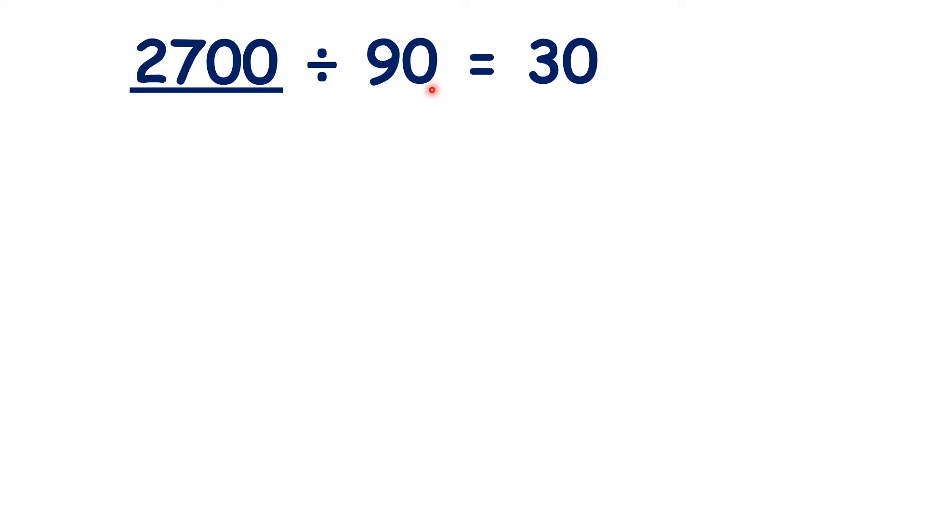
pyautogui.moveTo(475, 104)
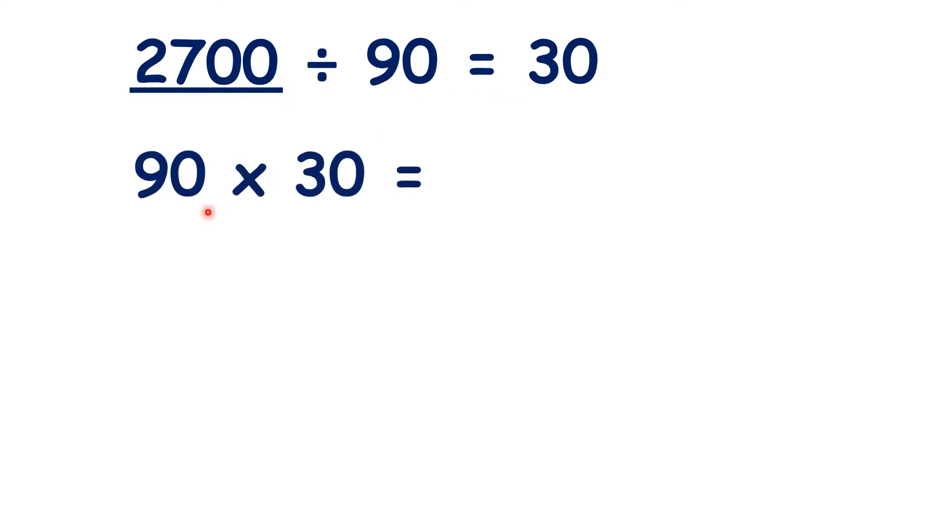
pyautogui.moveTo(404, 224)
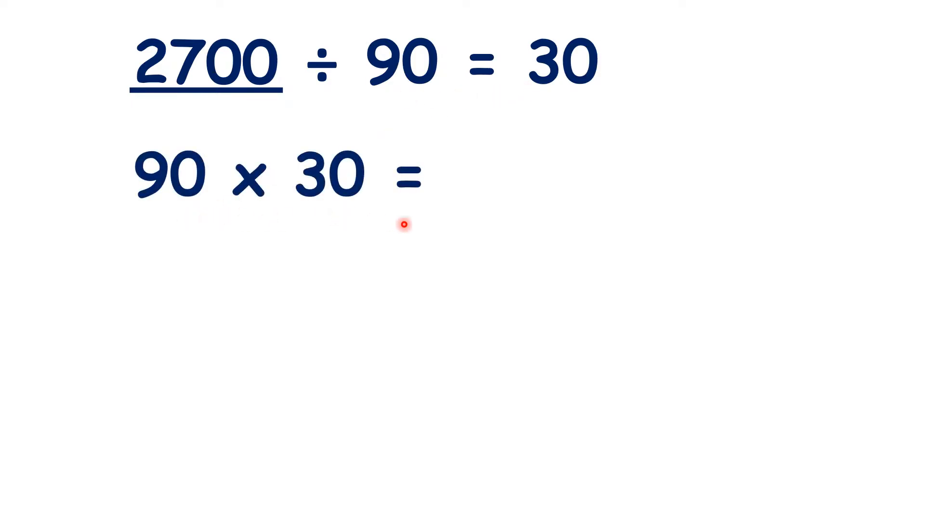
pyautogui.write('2700')
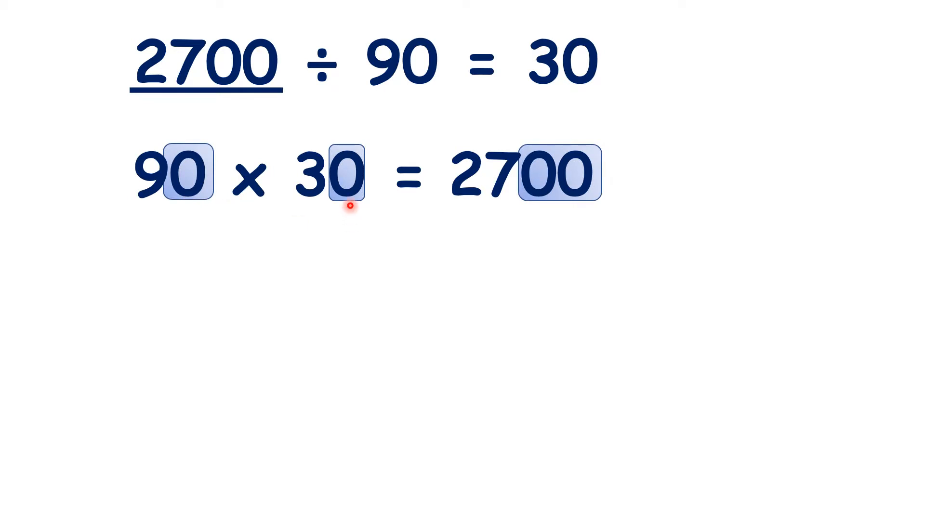
pyautogui.moveTo(560, 210)
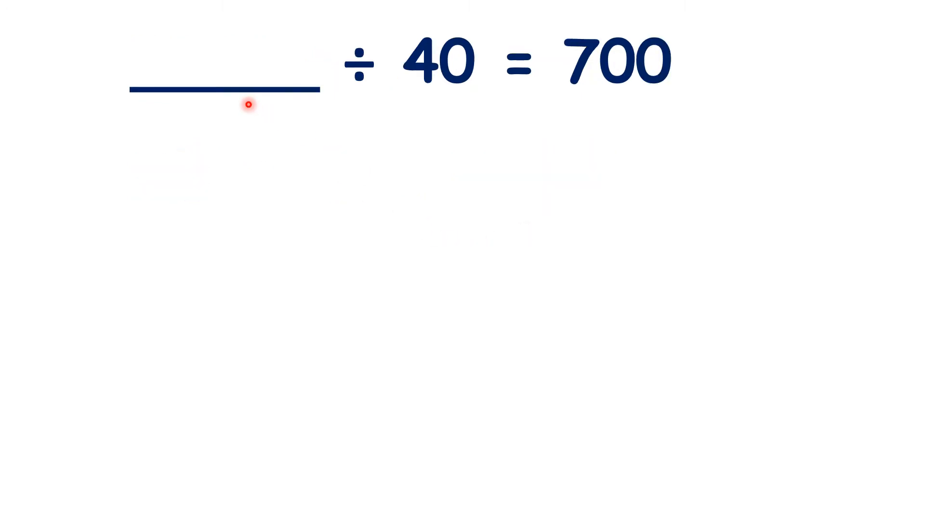
pyautogui.moveTo(443, 99)
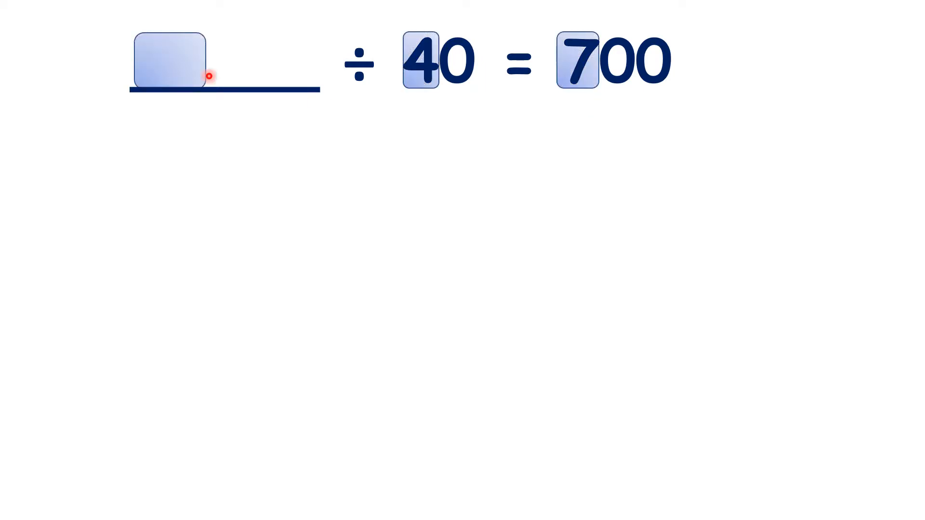
pyautogui.moveTo(378, 93)
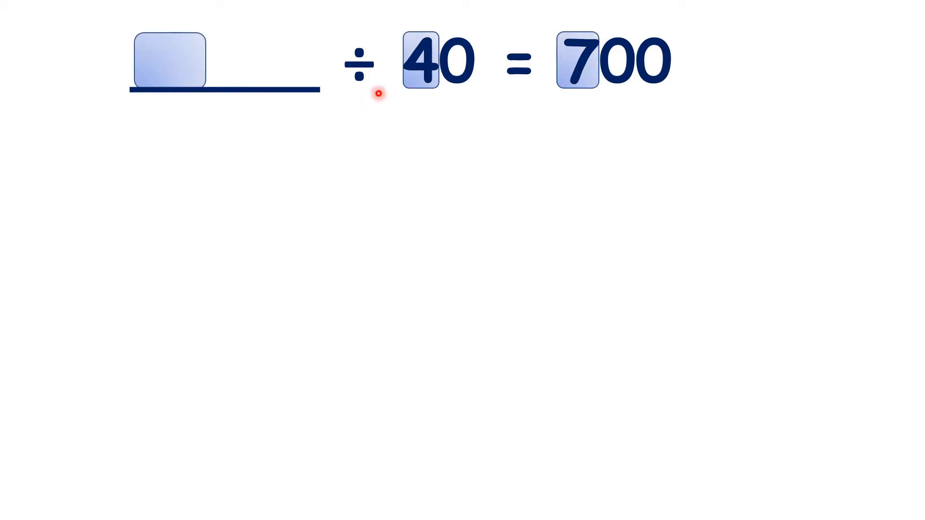
pyautogui.moveTo(216, 106)
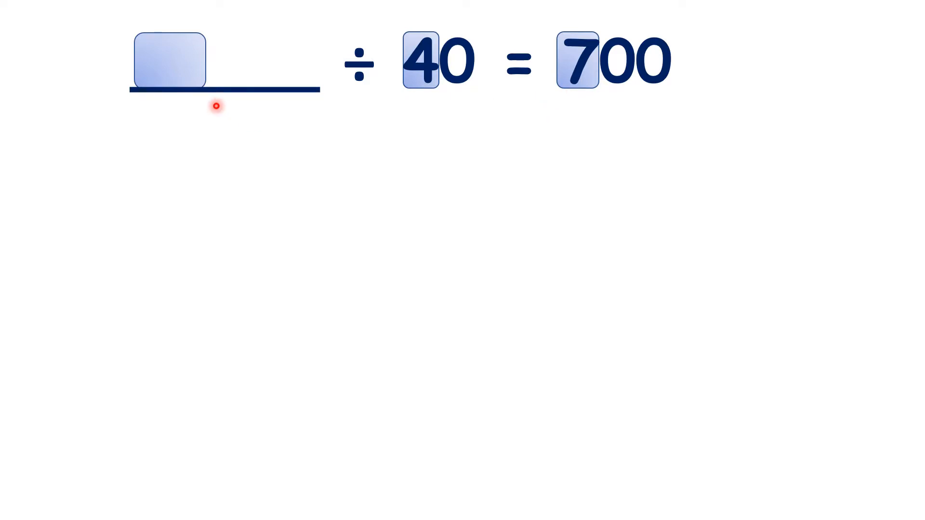
pyautogui.write('28')
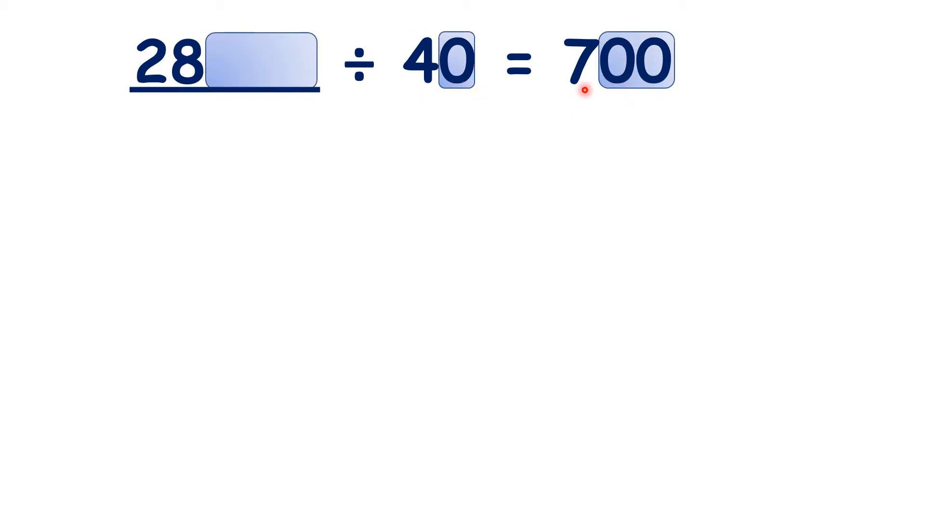
pyautogui.write('000')
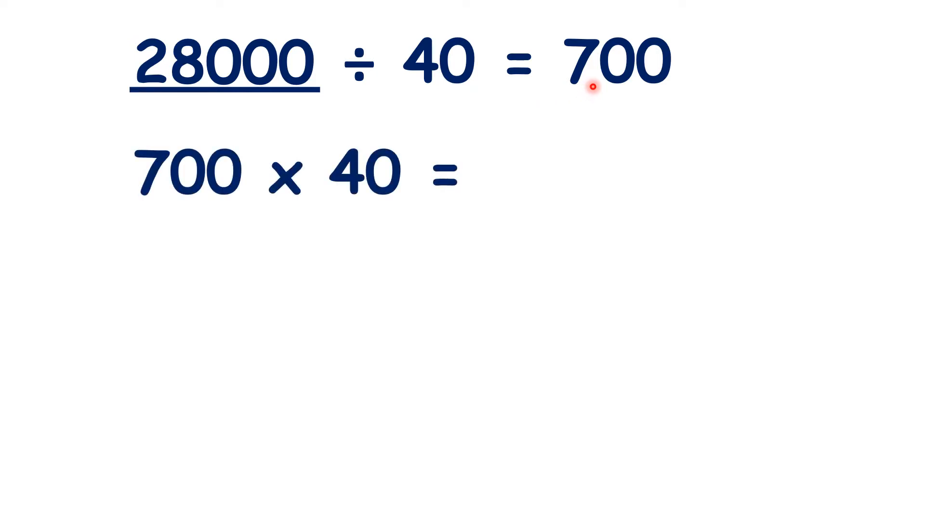
pyautogui.moveTo(497, 186)
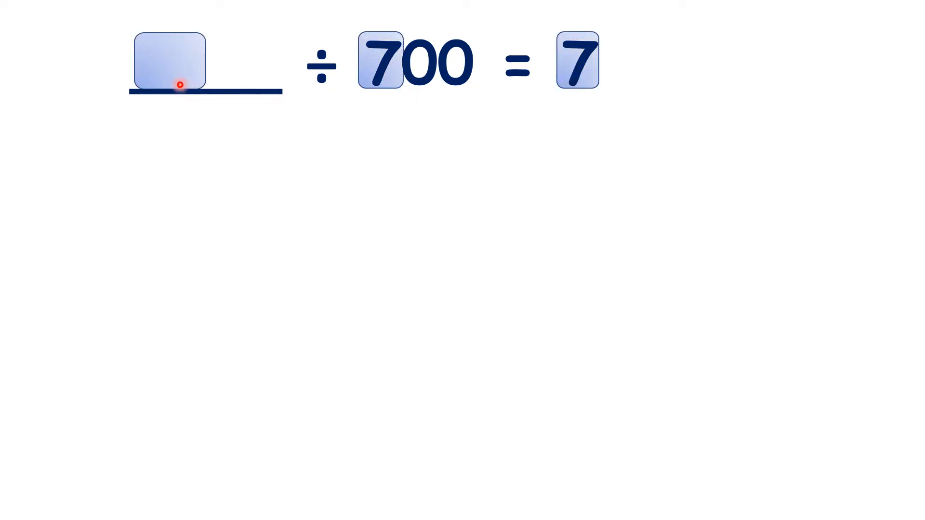
pyautogui.write('49')
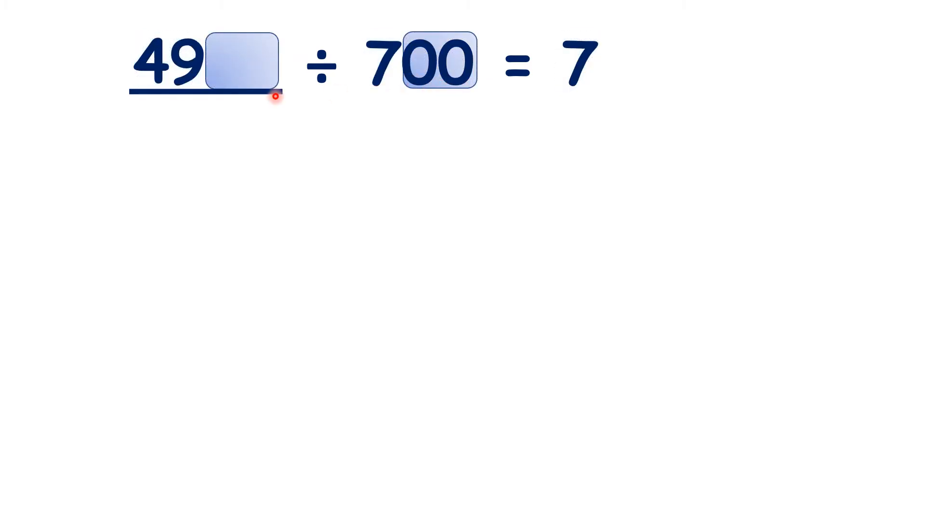
pyautogui.write('00')
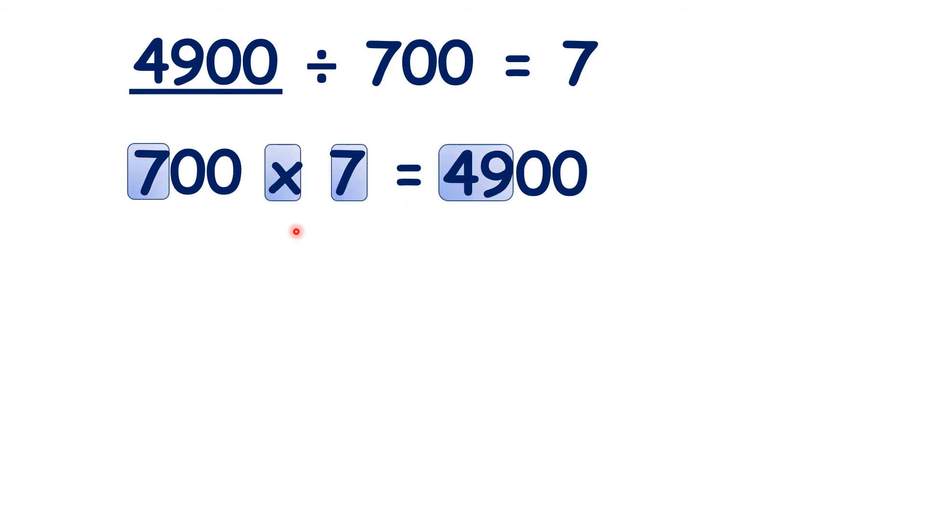
pyautogui.moveTo(230, 212)
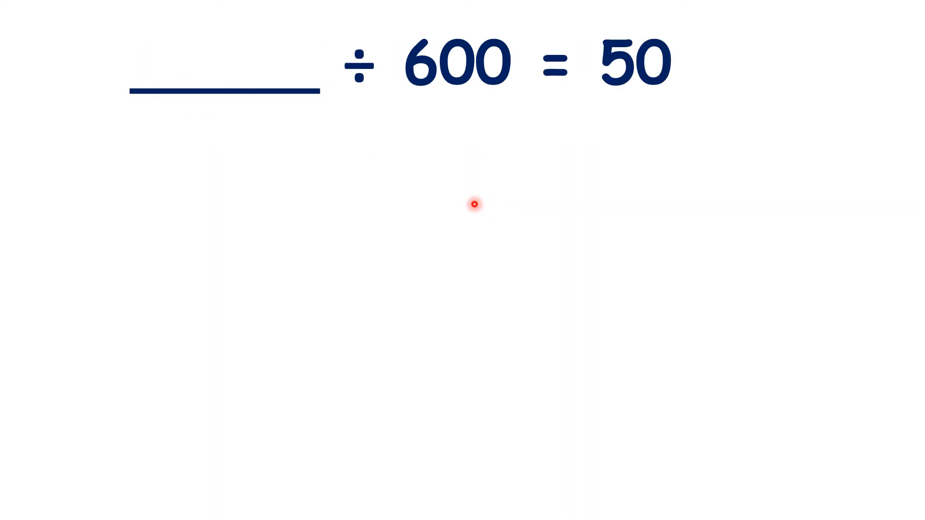
pyautogui.moveTo(283, 112)
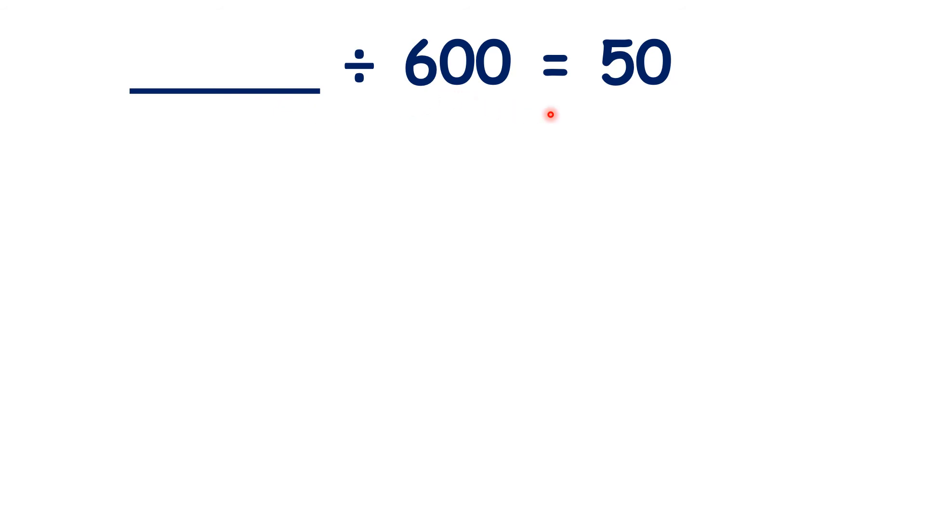
pyautogui.moveTo(626, 100)
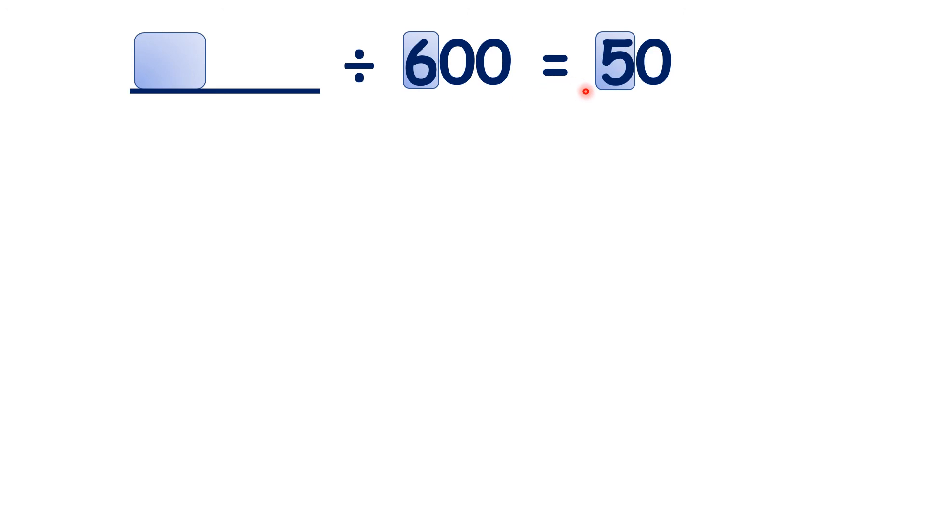
pyautogui.moveTo(553, 103)
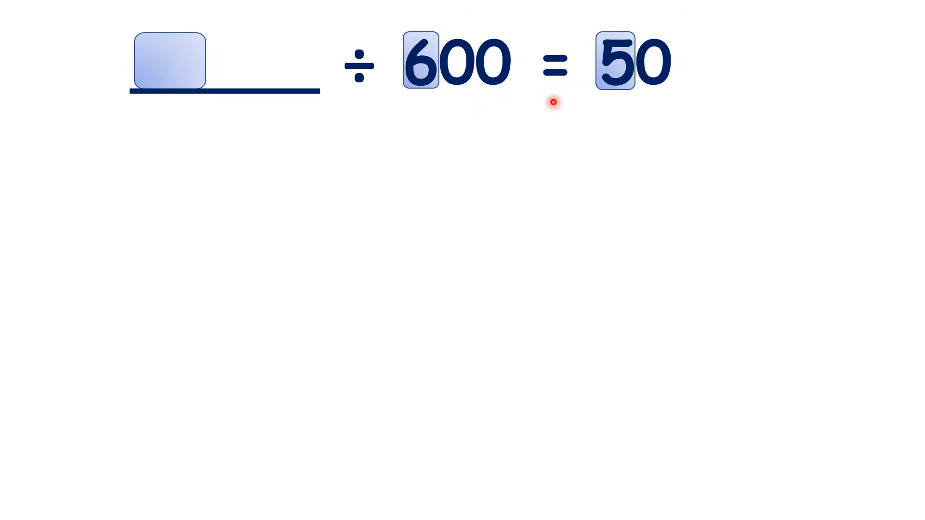
pyautogui.write('30000')
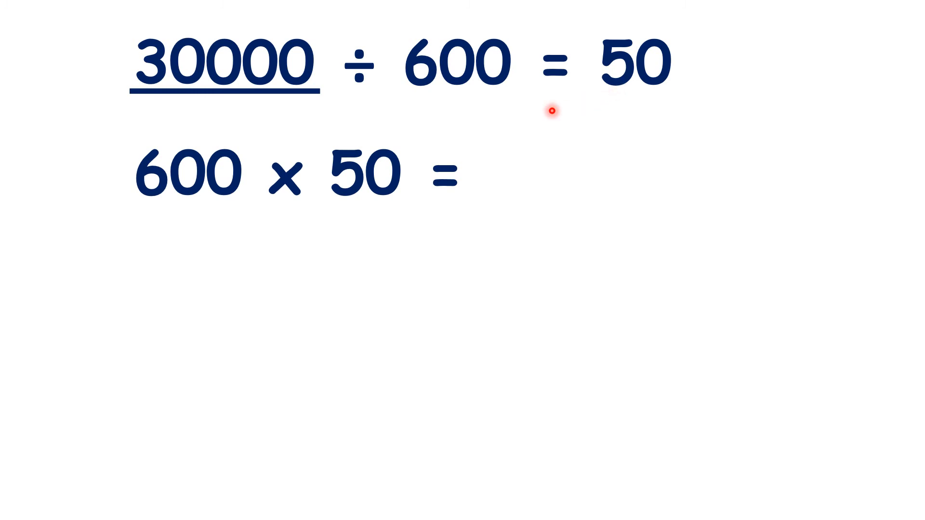
pyautogui.moveTo(455, 91)
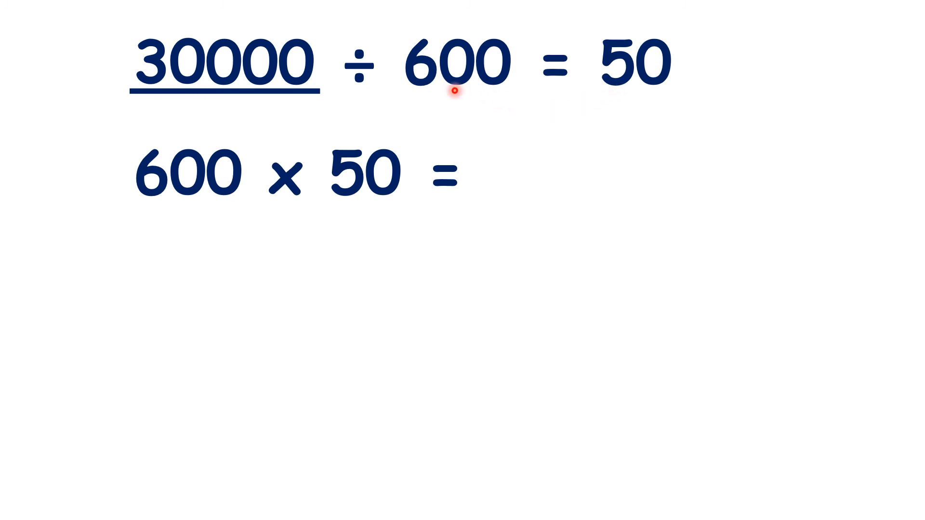
pyautogui.moveTo(449, 206)
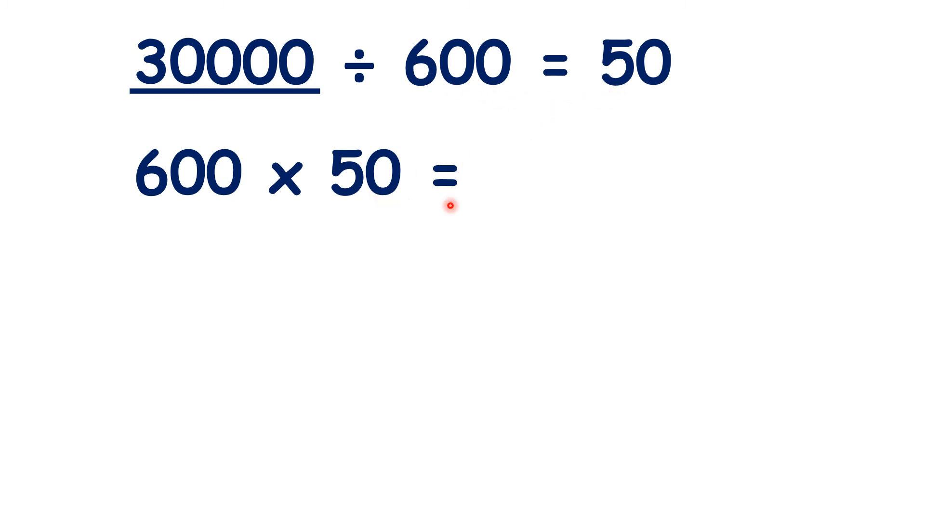
pyautogui.write('30000')
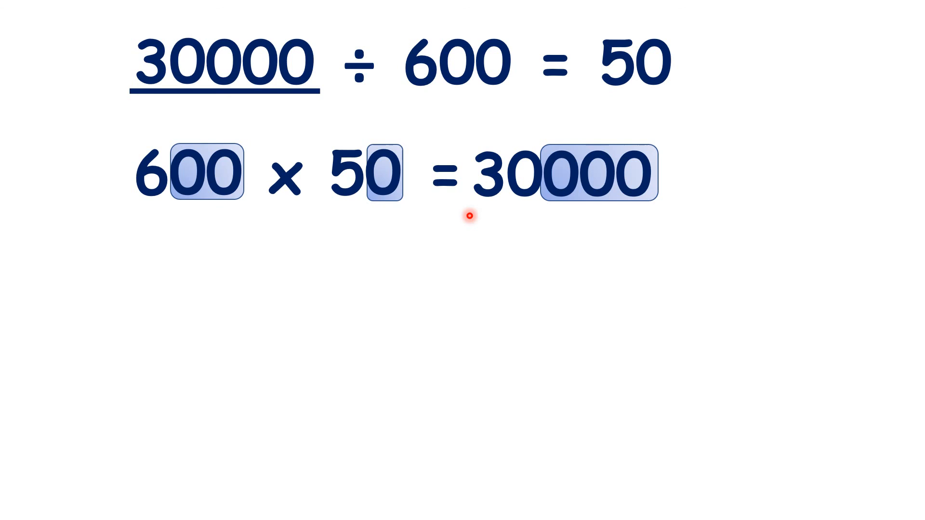
pyautogui.moveTo(670, 200)
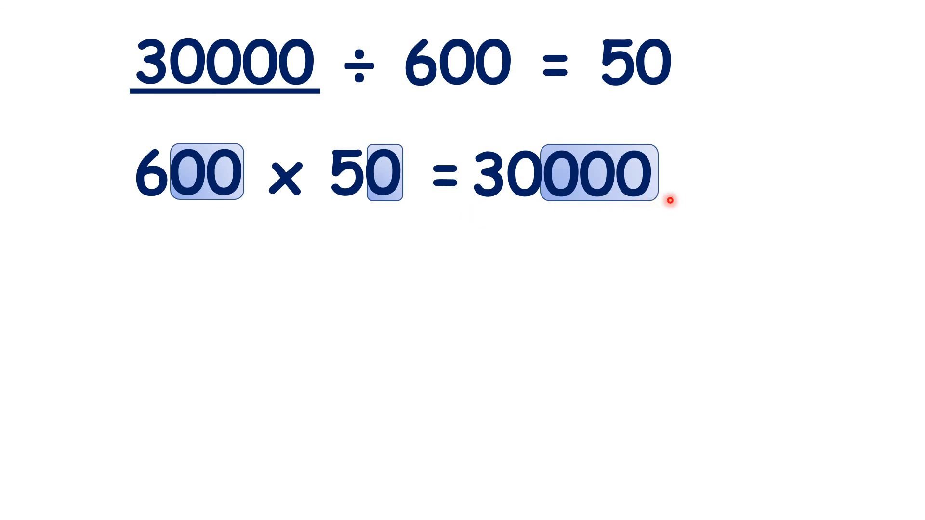